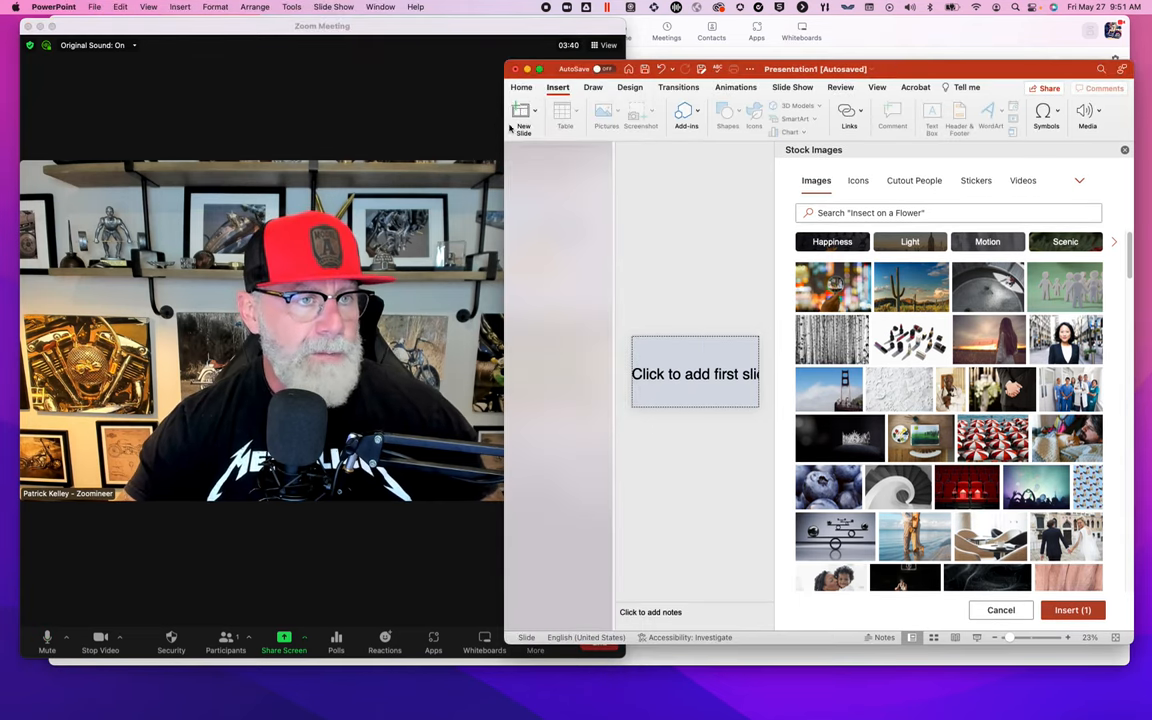
Add the first blank title slide to the new presentation.
left_click(524, 116)
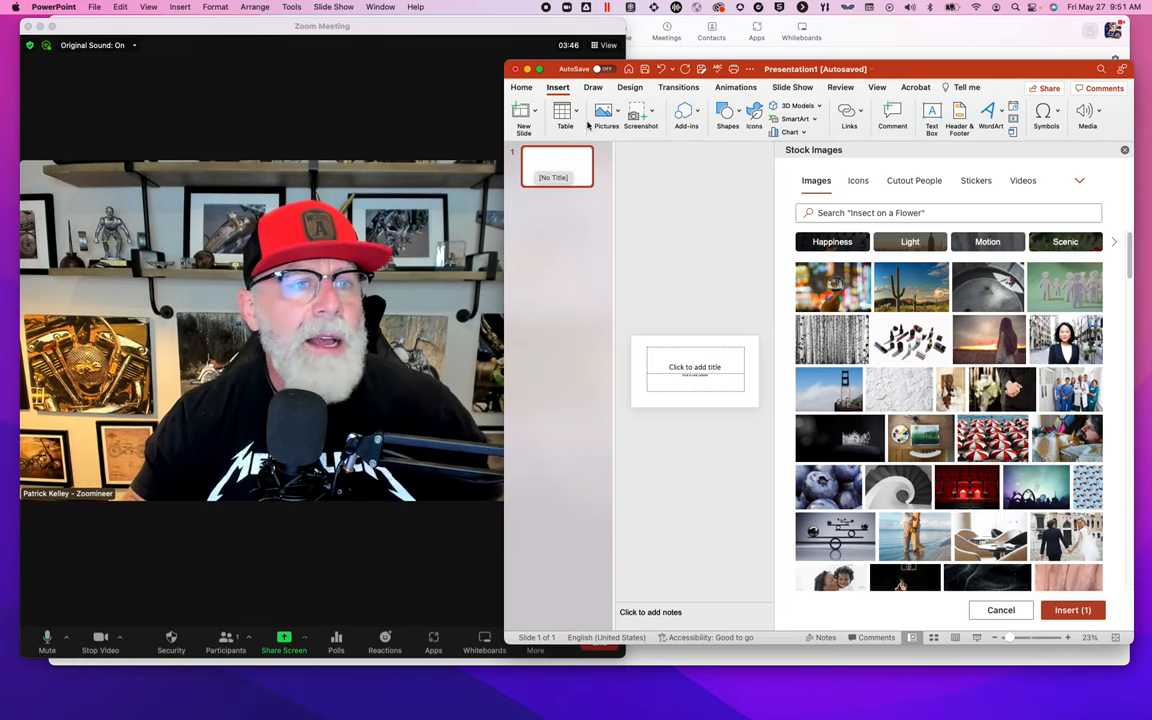
left_click(606, 112)
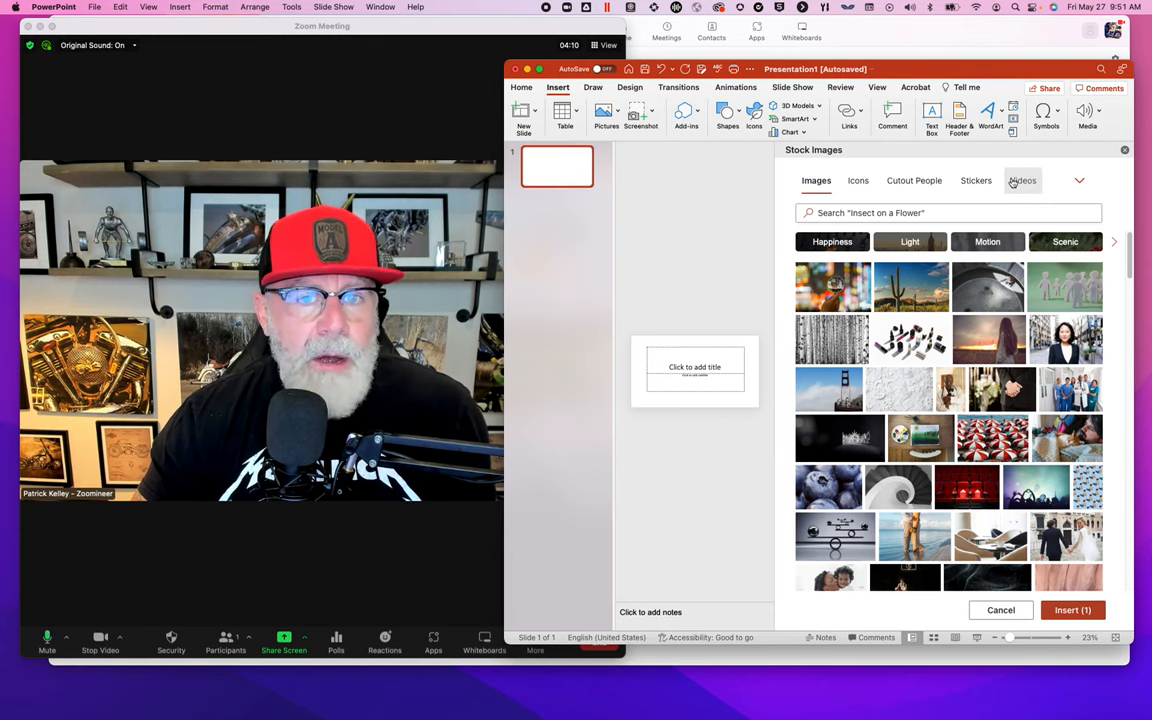
Insert the underwater ocean clip from the Stock Videos search onto the slide.
left_click(1022, 180)
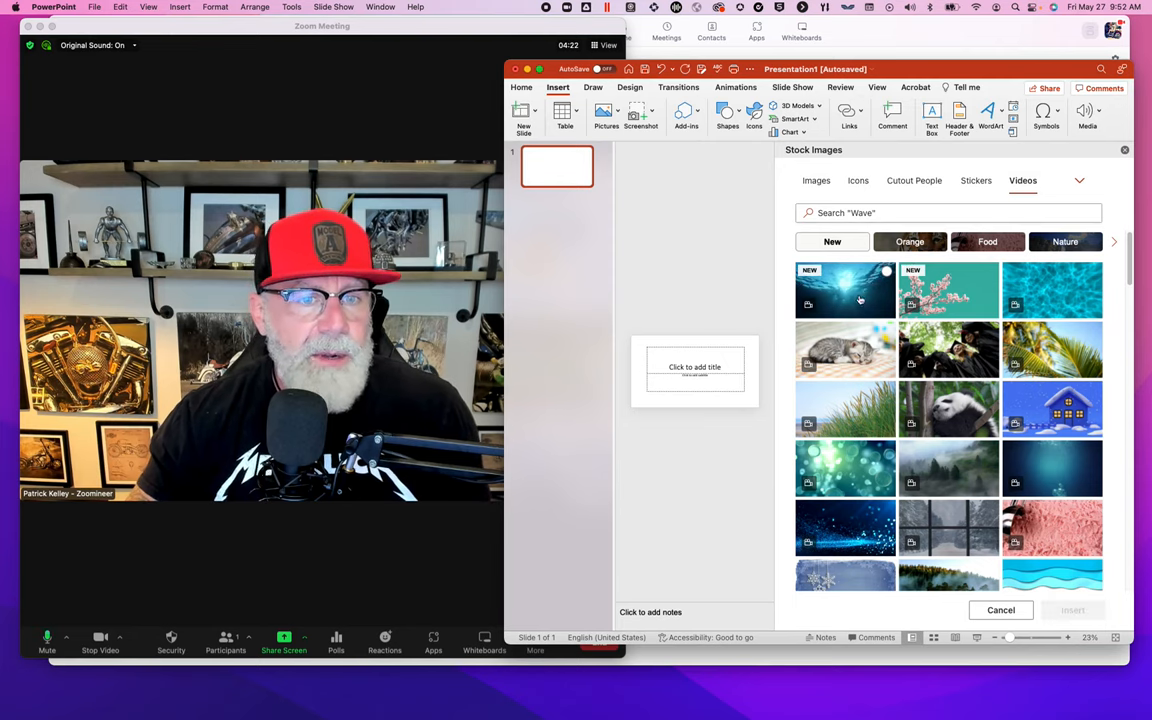
left_click(844, 290)
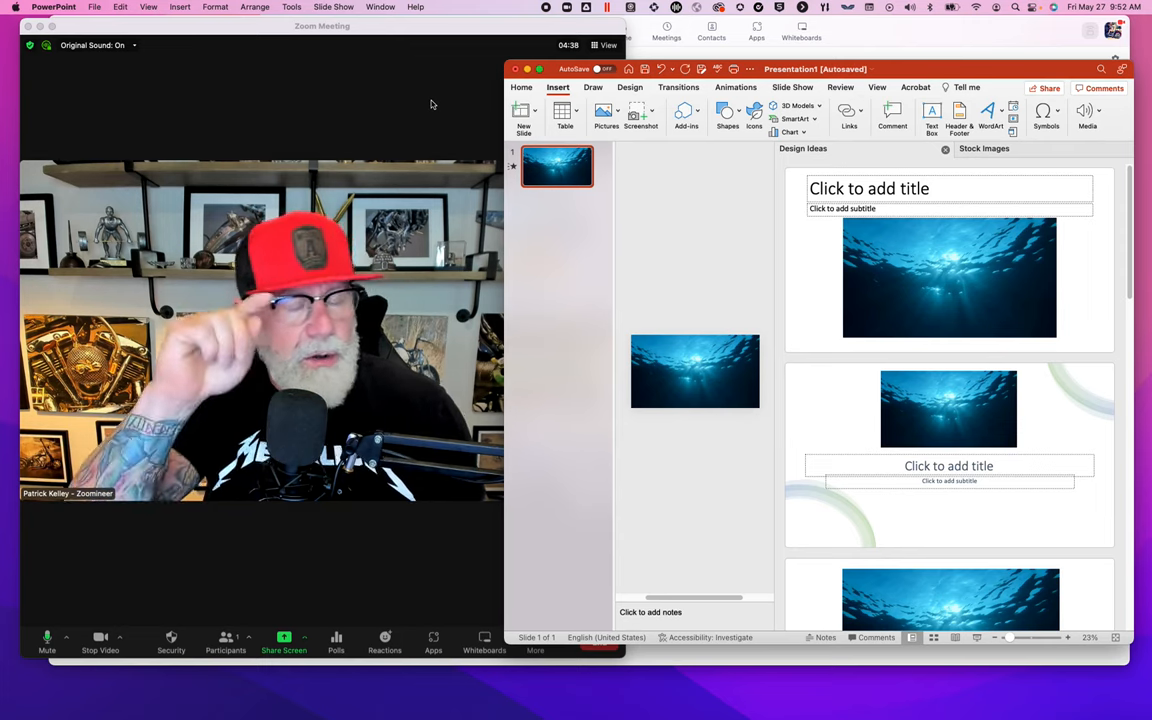
mouse_move(420, 104)
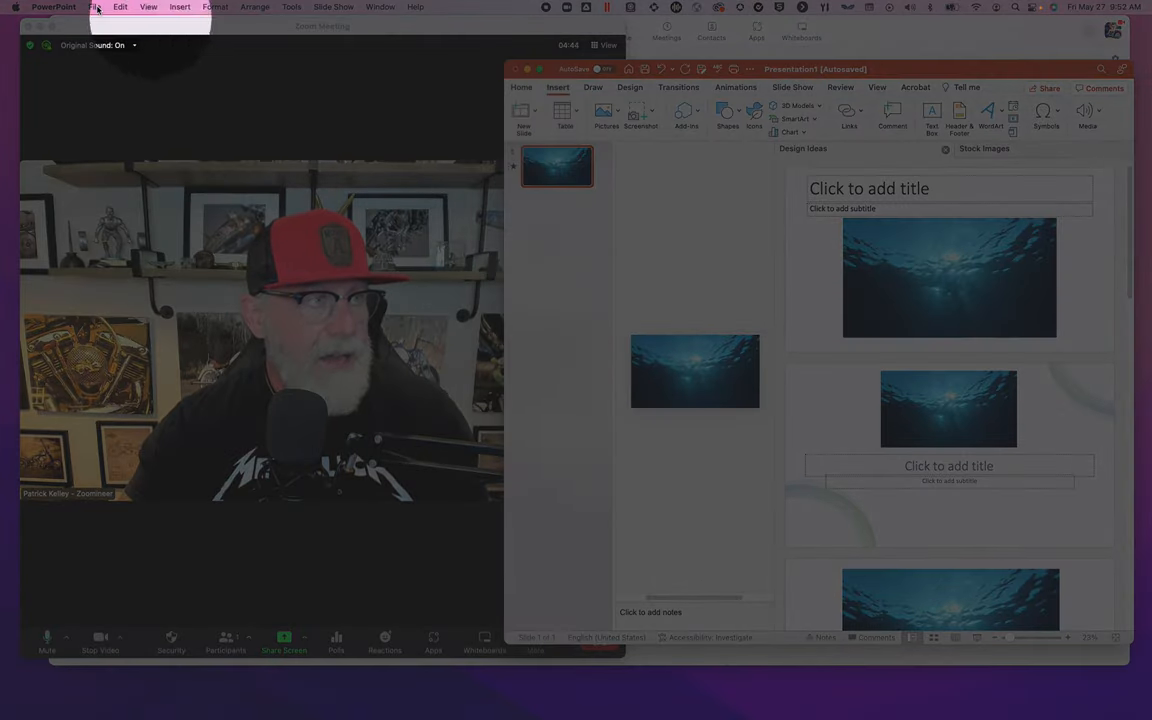
Start a File > Export with the file format set to JPEG.
left_click(94, 8)
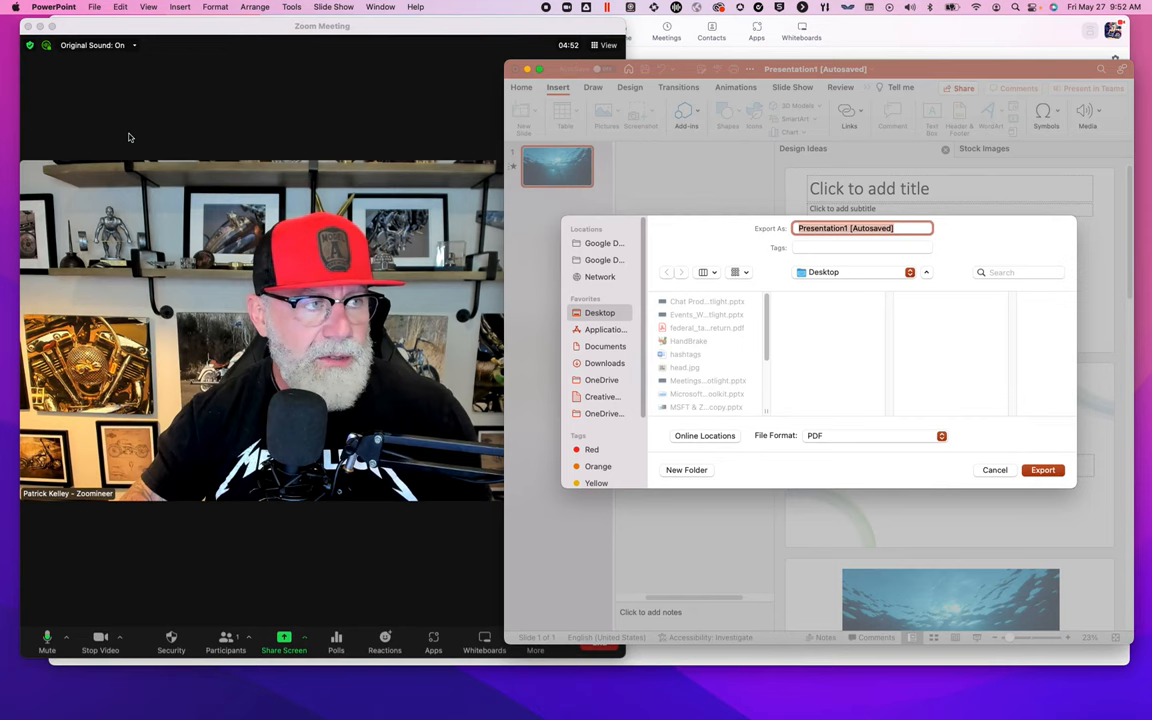
left_click(870, 436)
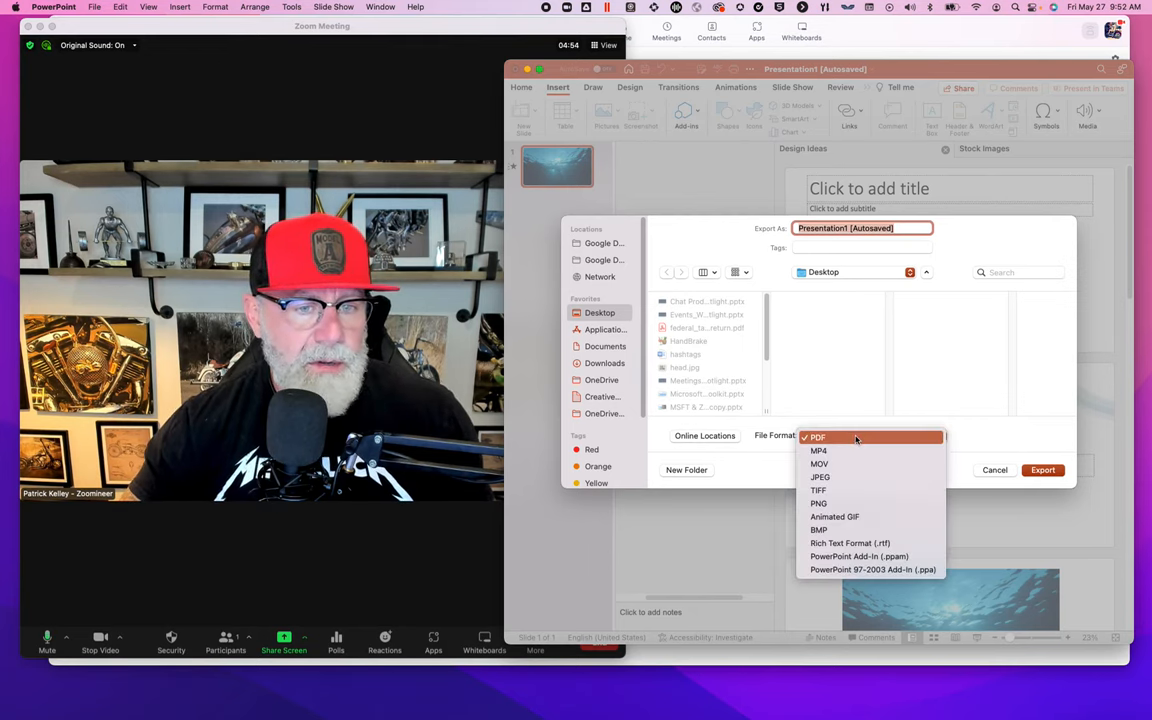
left_click(820, 476)
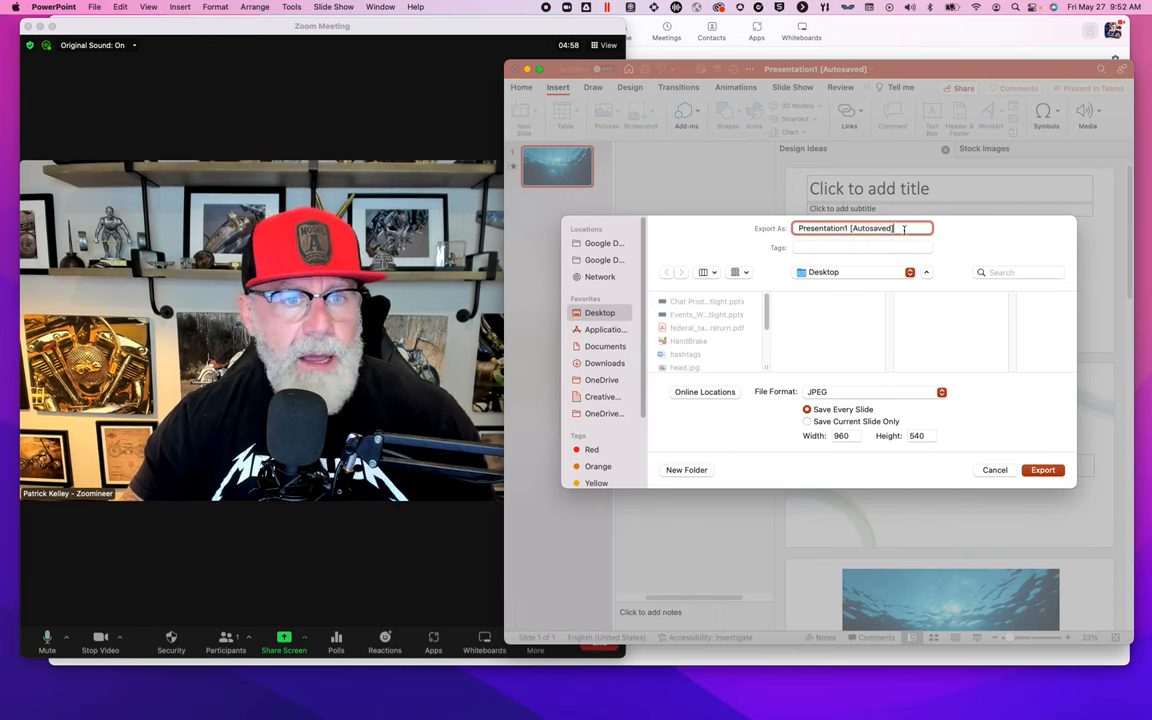
Name the export 'ocean', export the slide images to the Desktop and confirm.
left_click(862, 228)
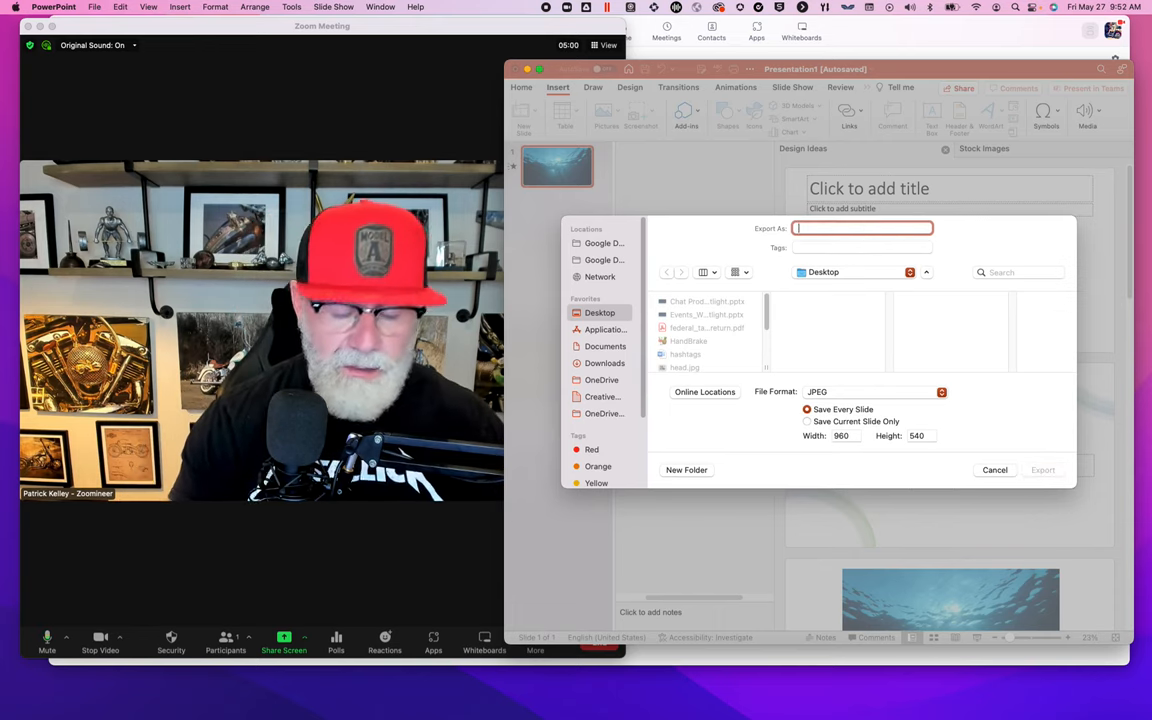
type("ocean")
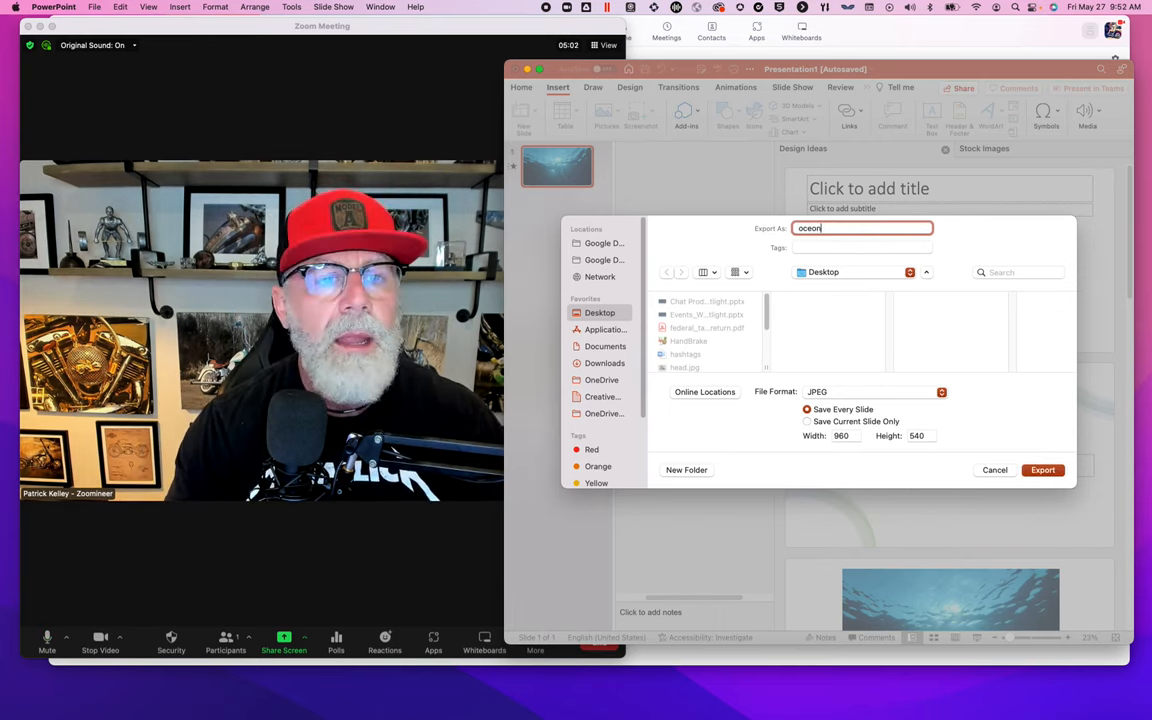
key("backspace")
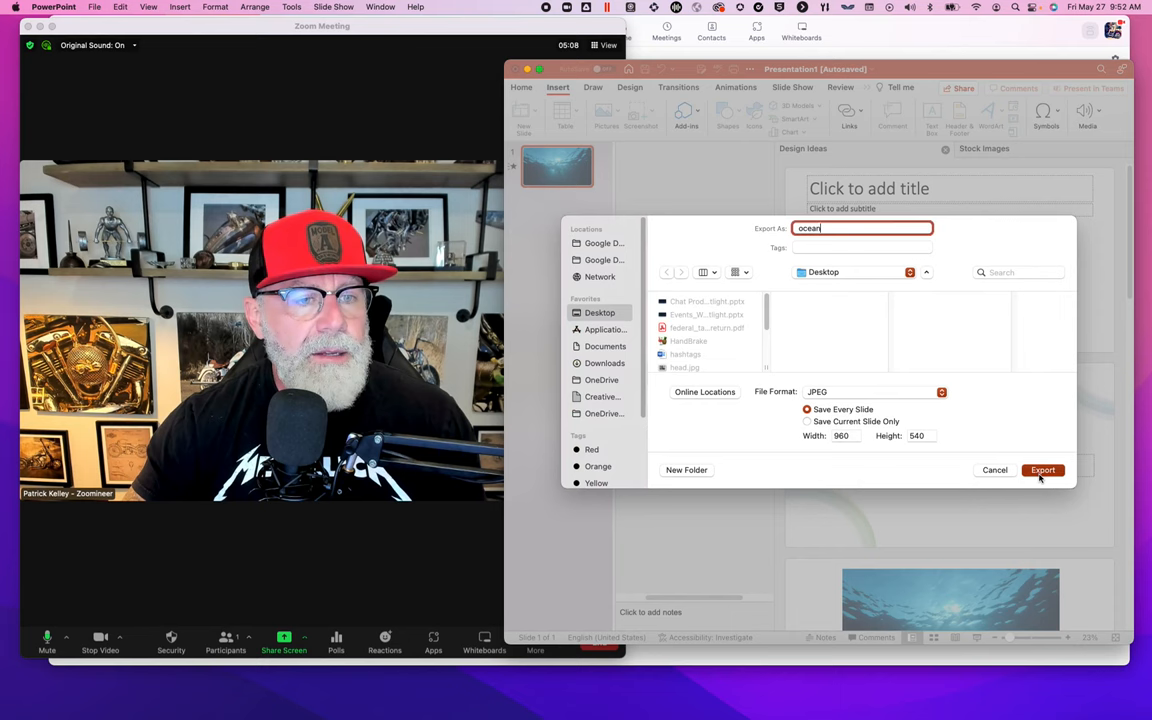
left_click(1042, 470)
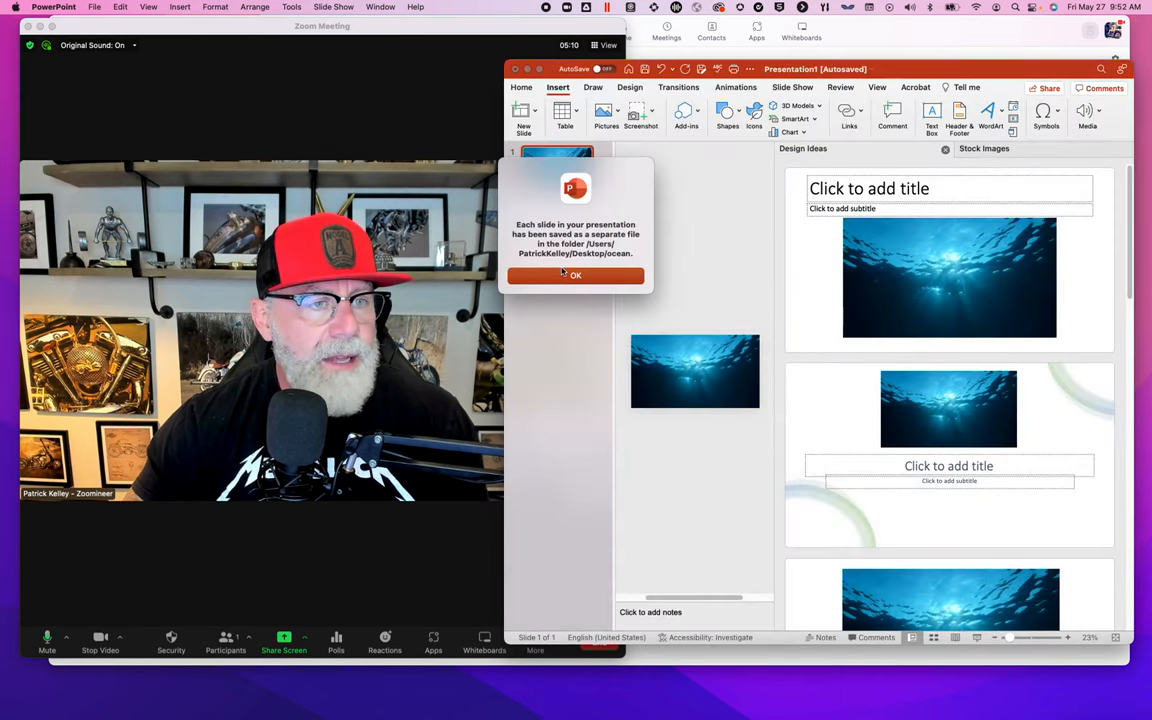
left_click(576, 276)
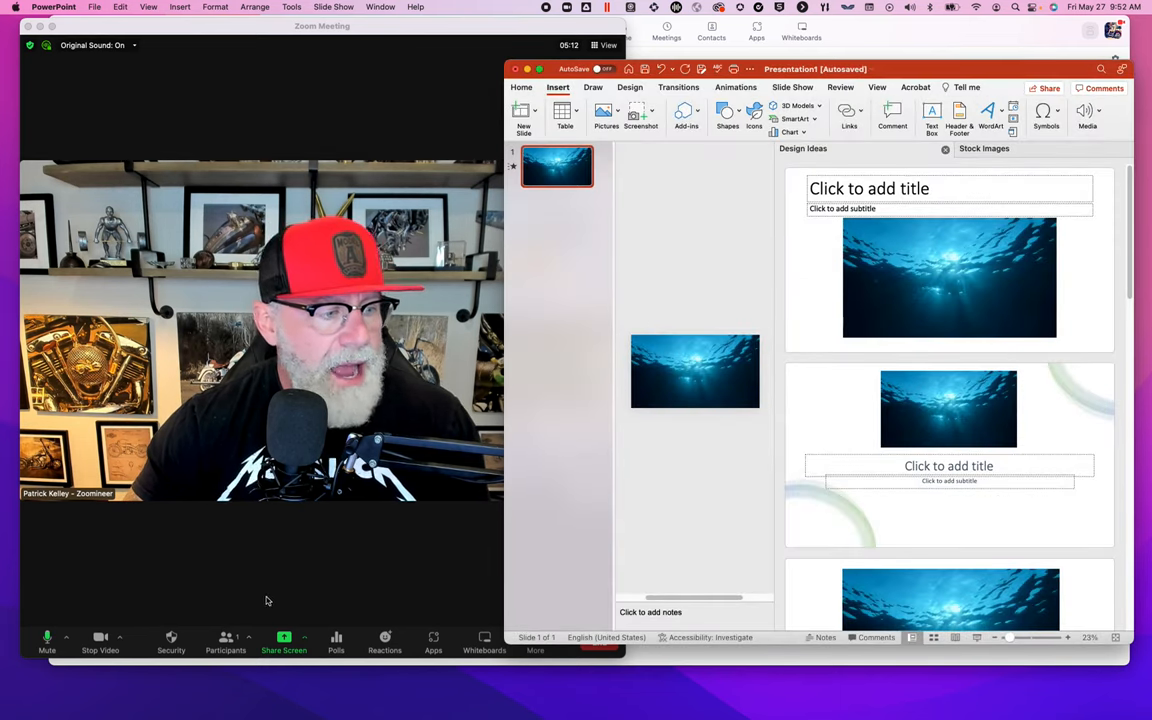
Add the exported ocean JPEG as a custom Zoom virtual background and select it.
left_click(120, 636)
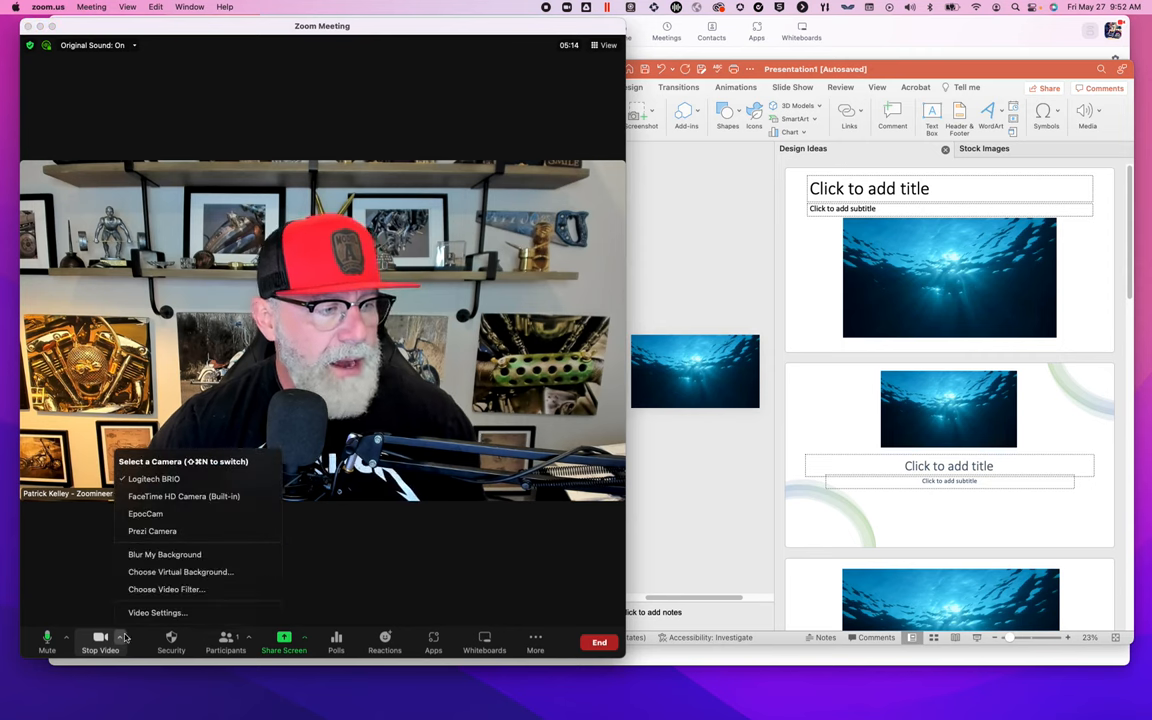
left_click(180, 572)
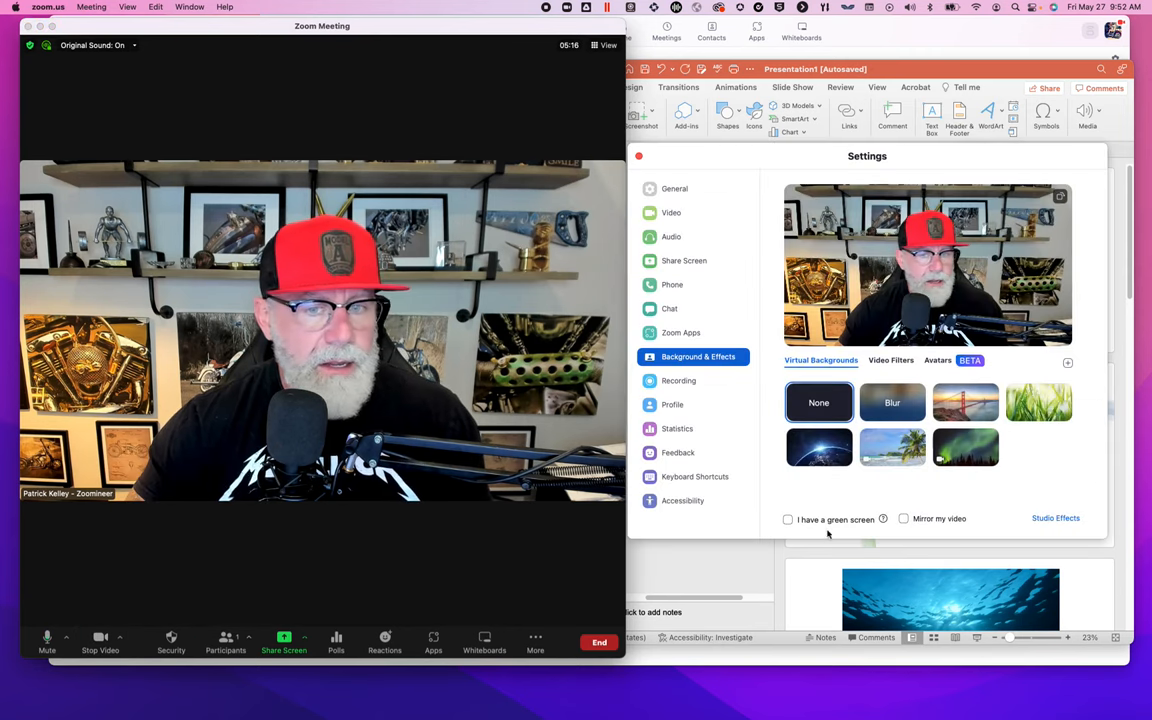
left_click(1068, 364)
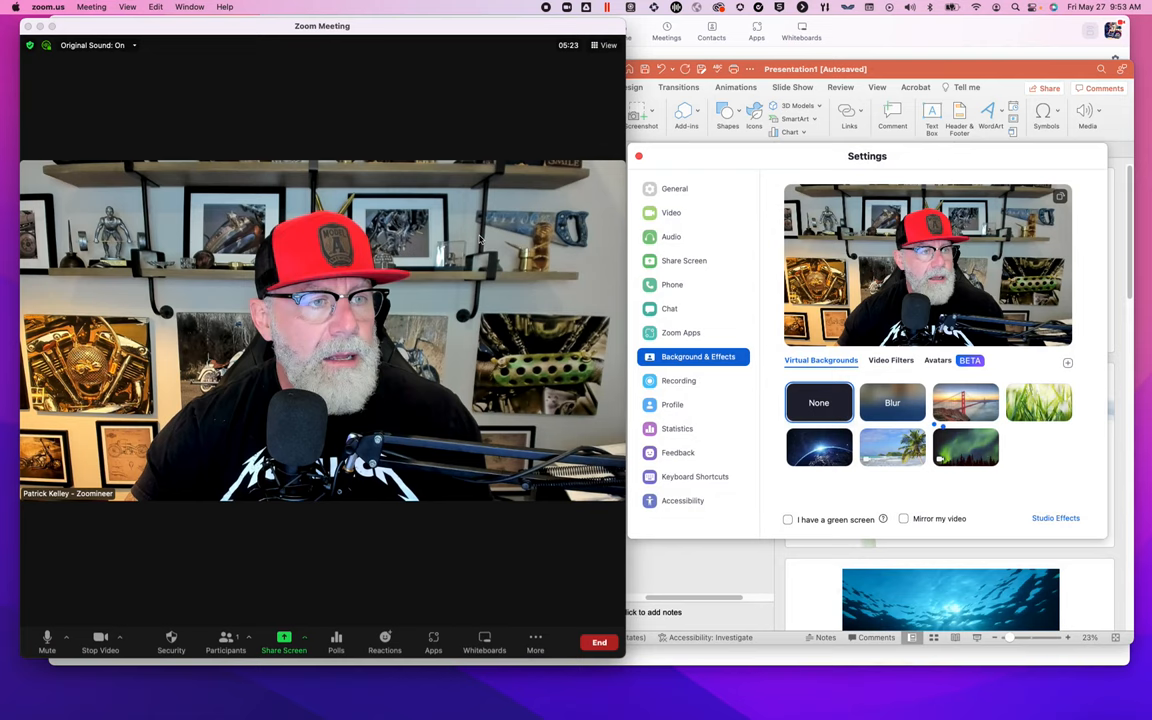
left_click(1038, 448)
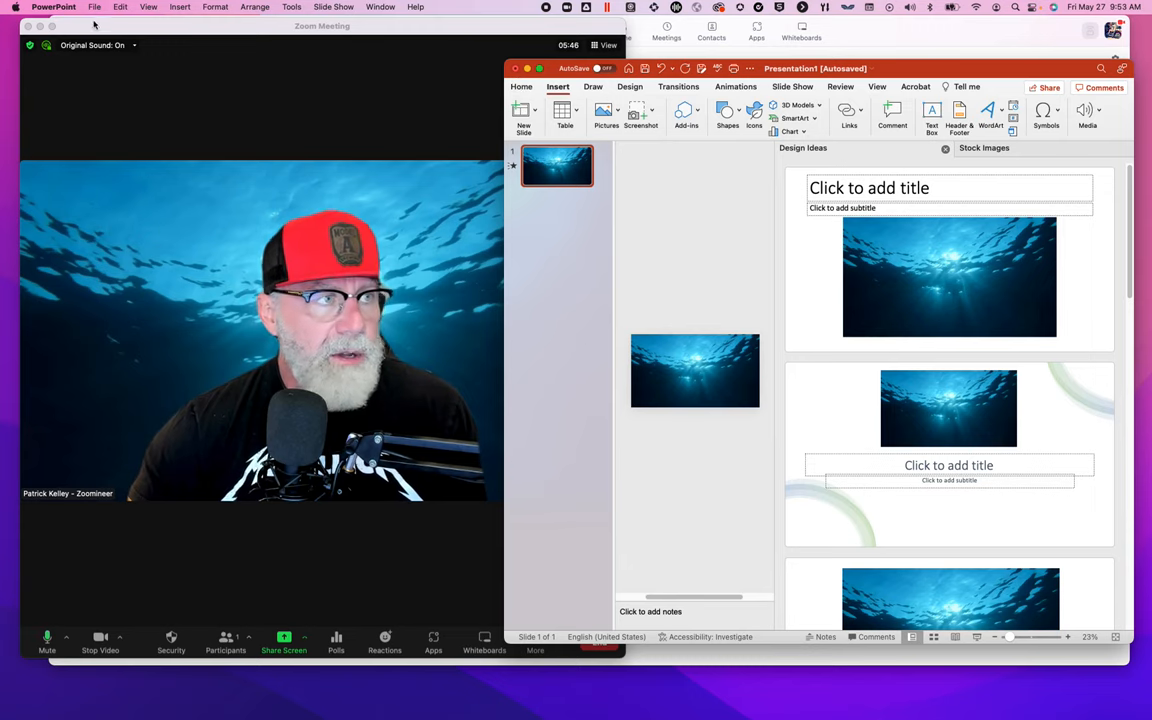
Export the ocean slide as an MP4 video named 'oceanmovie', then return to Zoom.
left_click(94, 8)
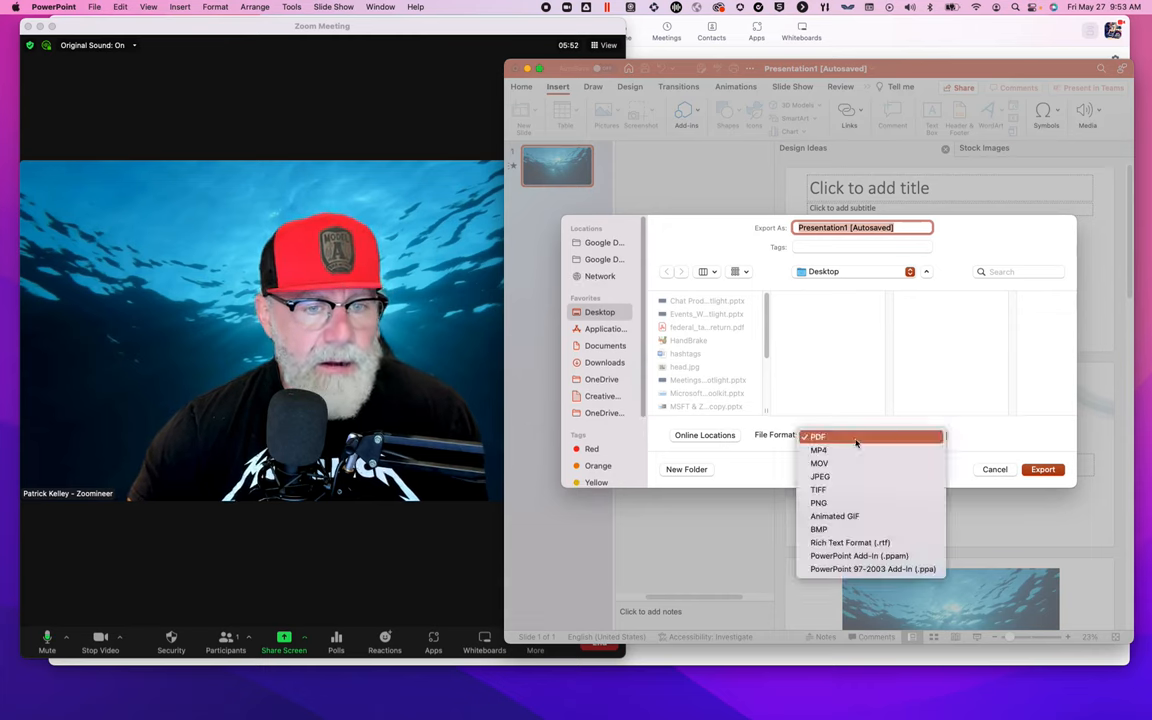
left_click(818, 448)
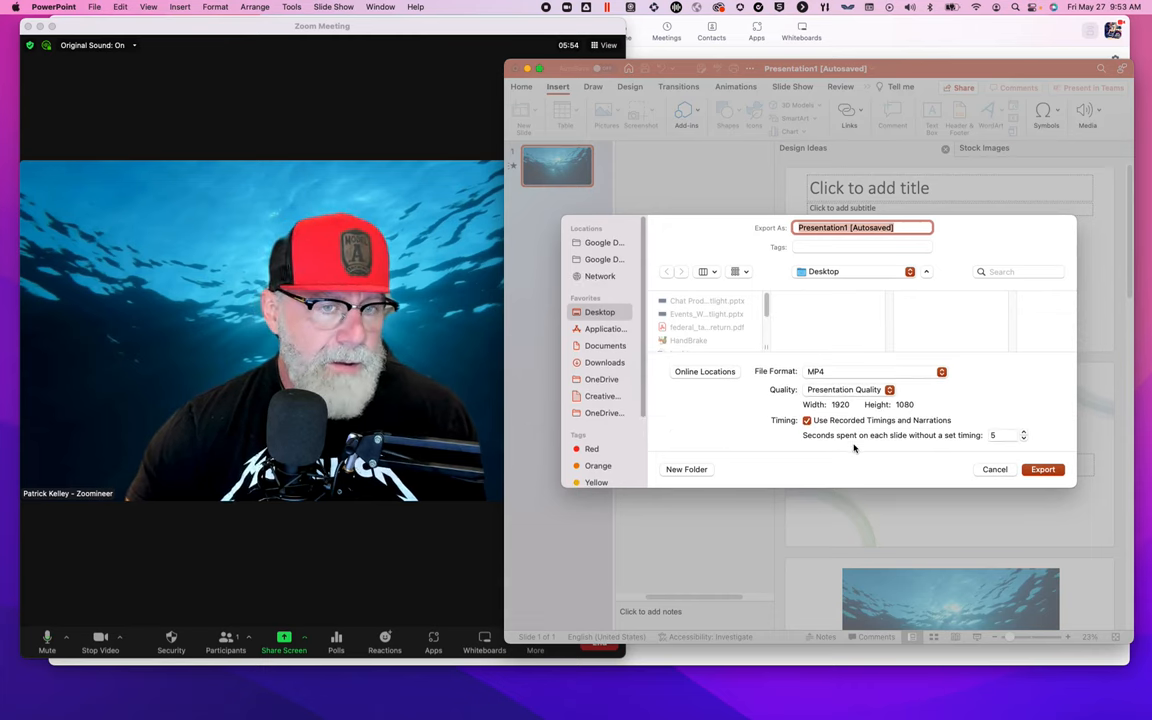
left_click(896, 228)
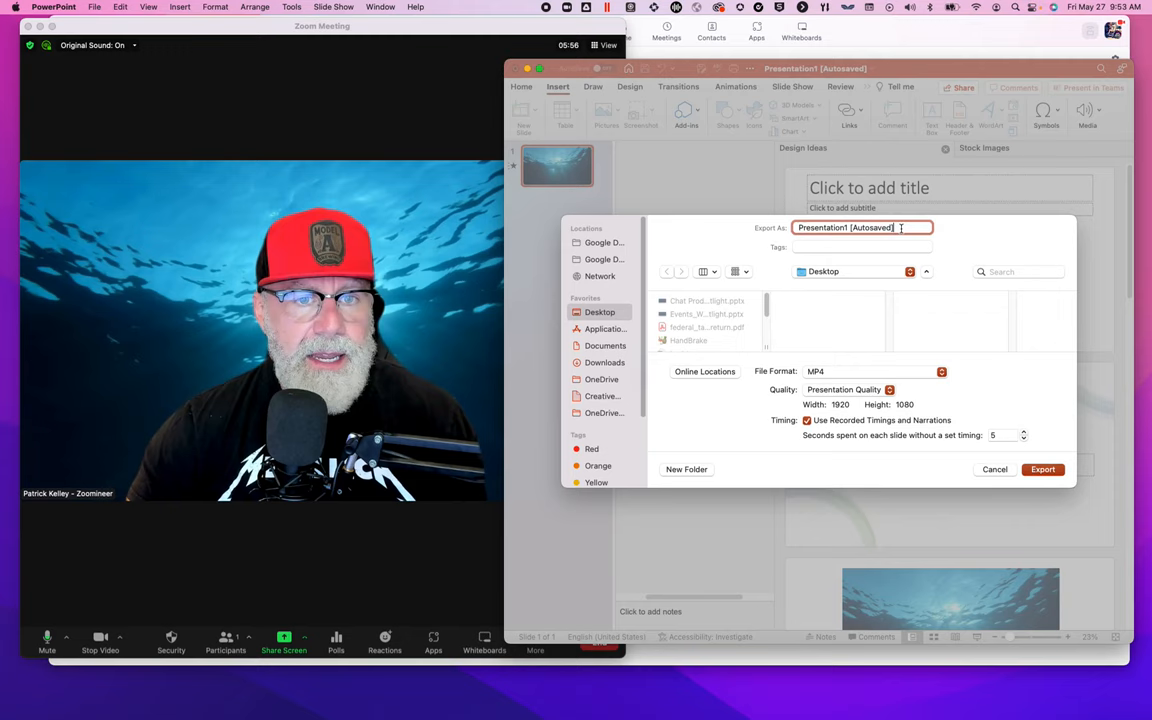
type("oceanmovie")
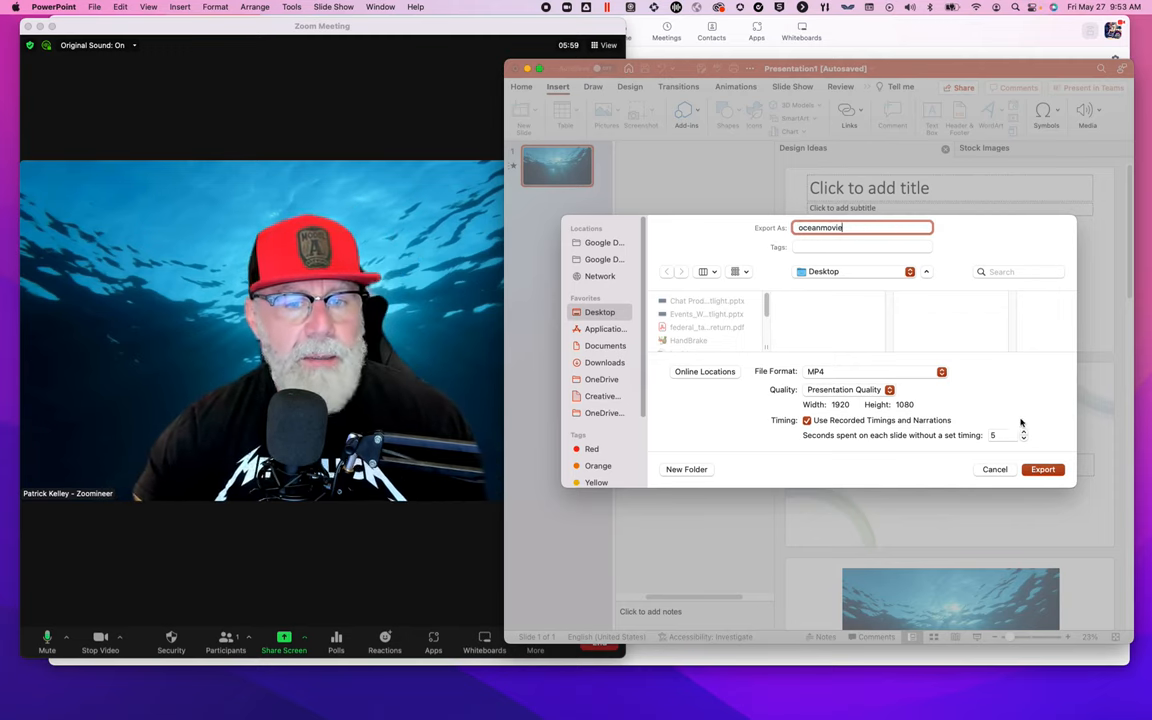
left_click(1042, 468)
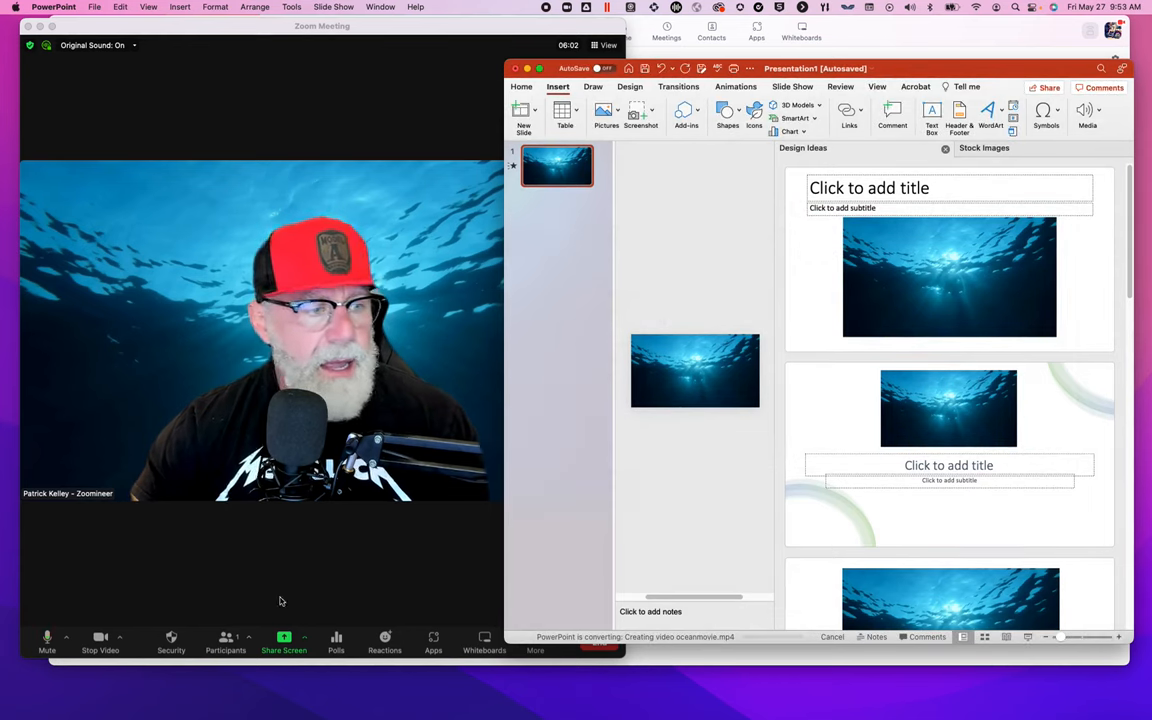
left_click(120, 640)
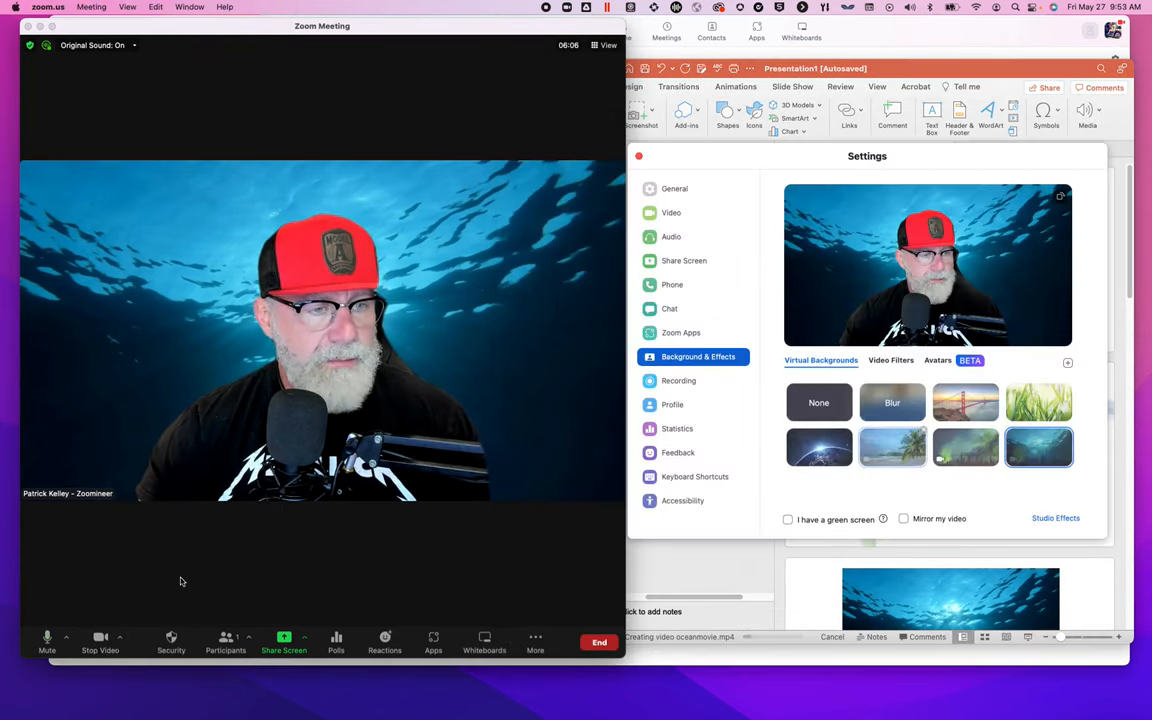
Add the oceanmovie MP4 as a new video virtual background in Zoom.
left_click(1068, 364)
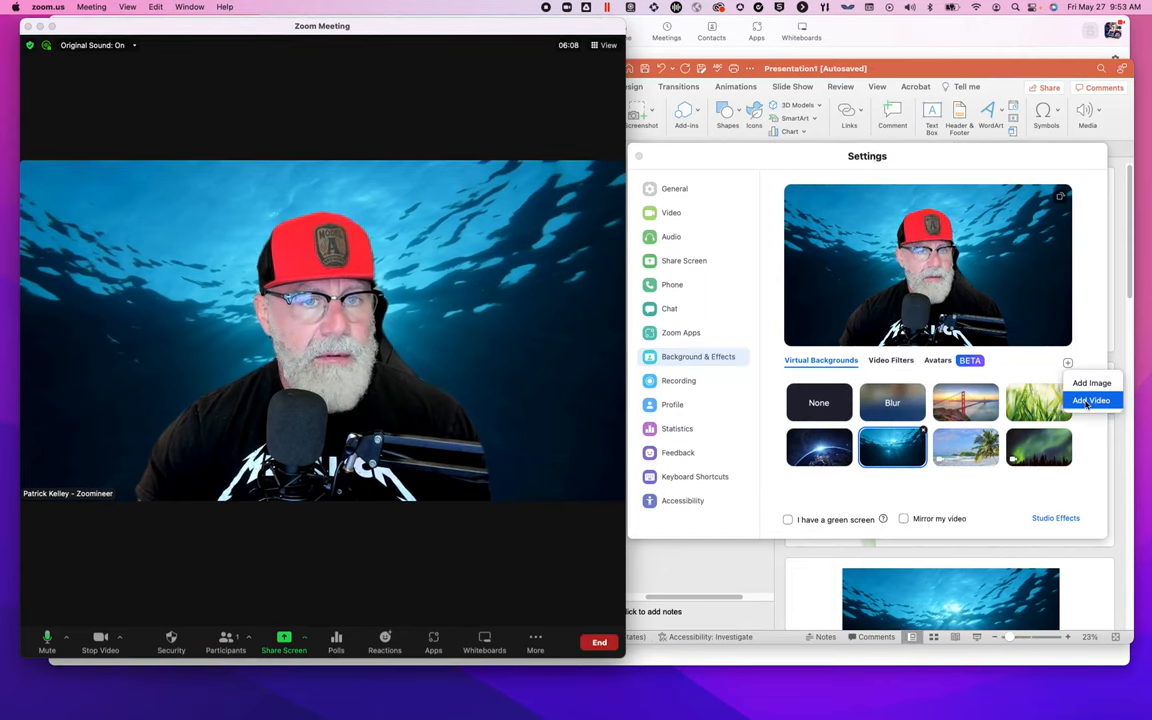
left_click(1092, 400)
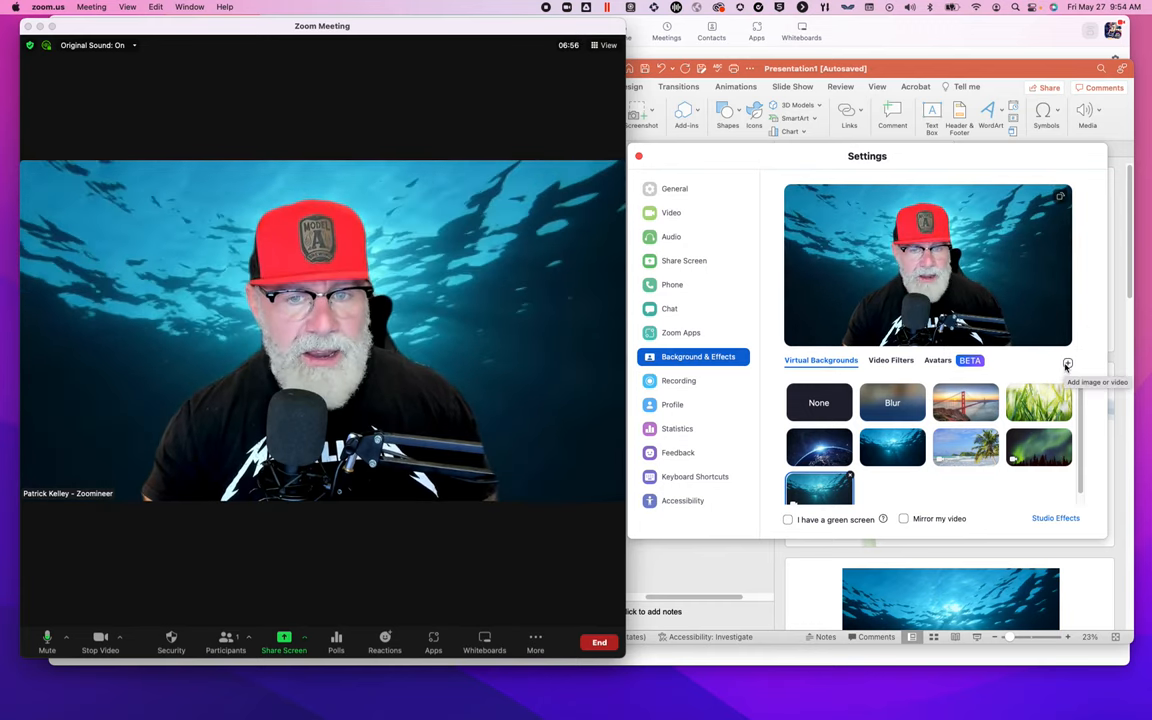
left_click(1066, 364)
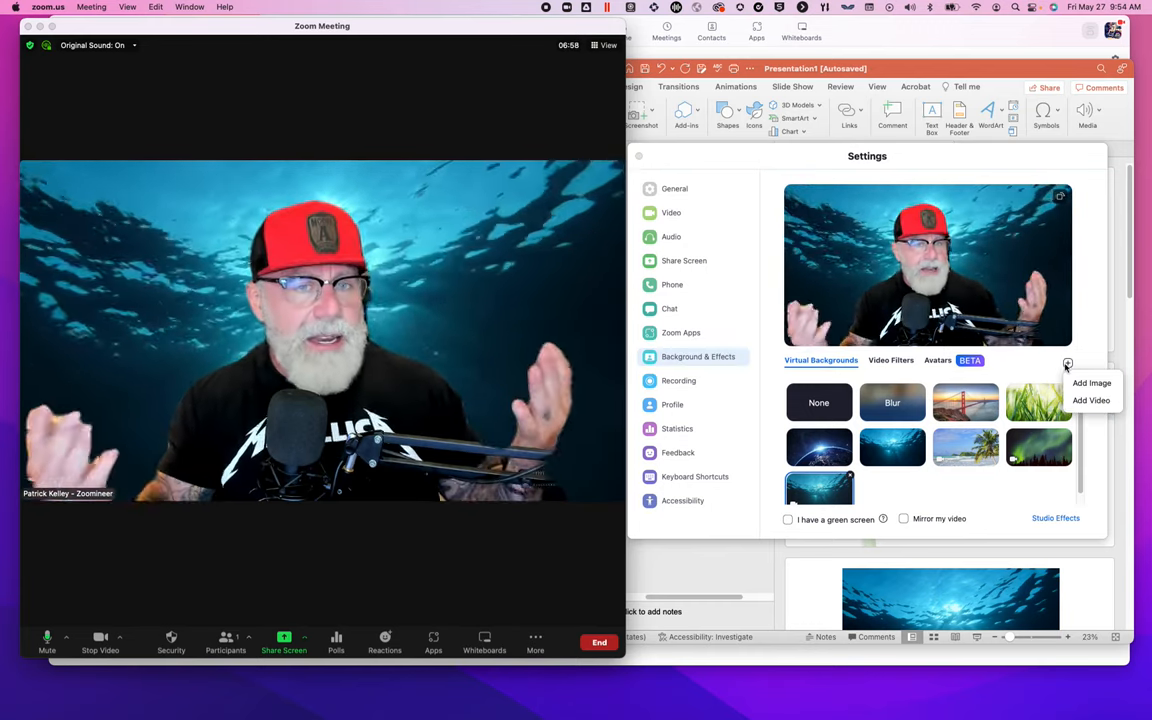